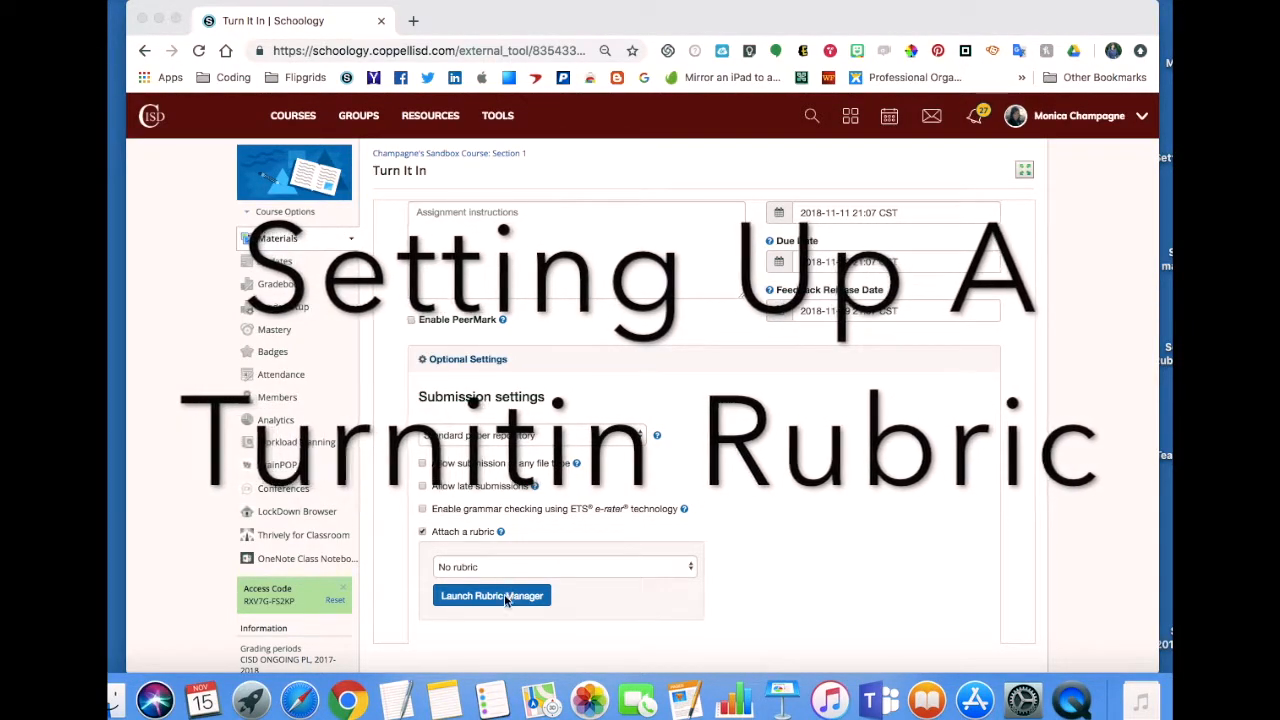
- Launch the Turnitin rubric manager from the Schoology assignment settings
{"action": "left_click", "coordinate": [491, 595]}
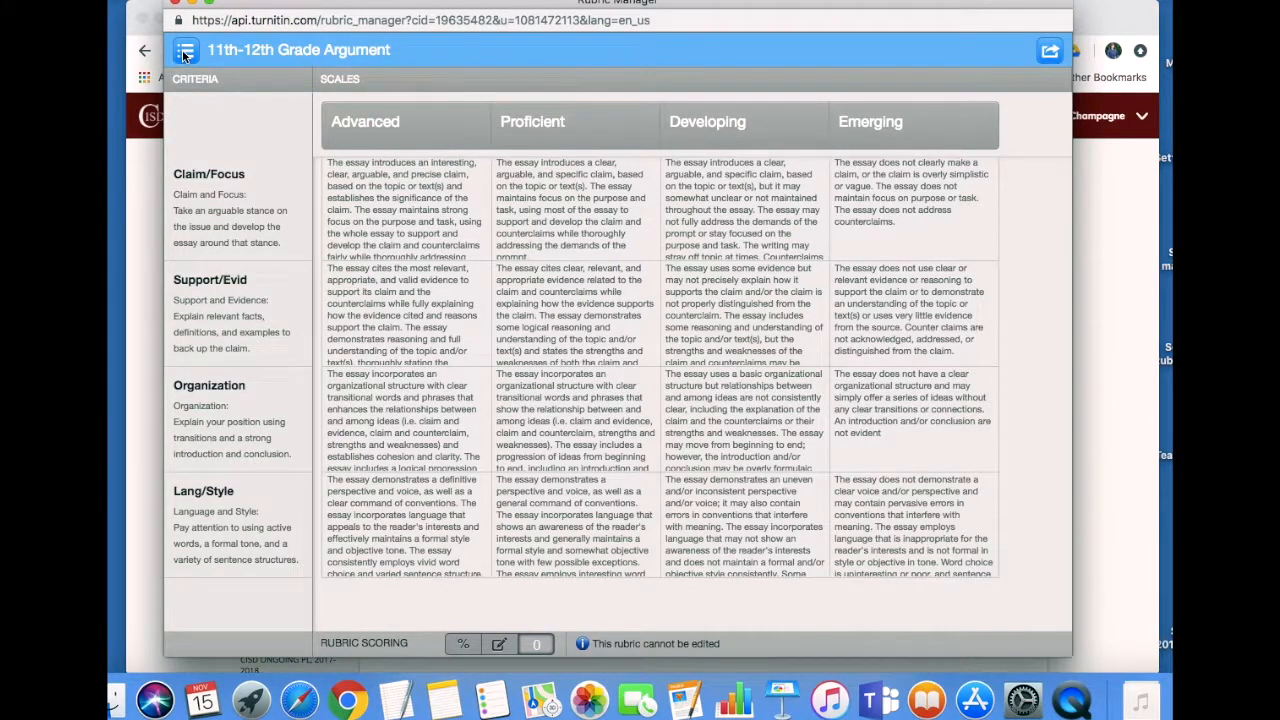
- Load the 8th Grade Narrative rubric from the Revision Assistant rubric list
{"action": "left_click", "coordinate": [184, 50]}
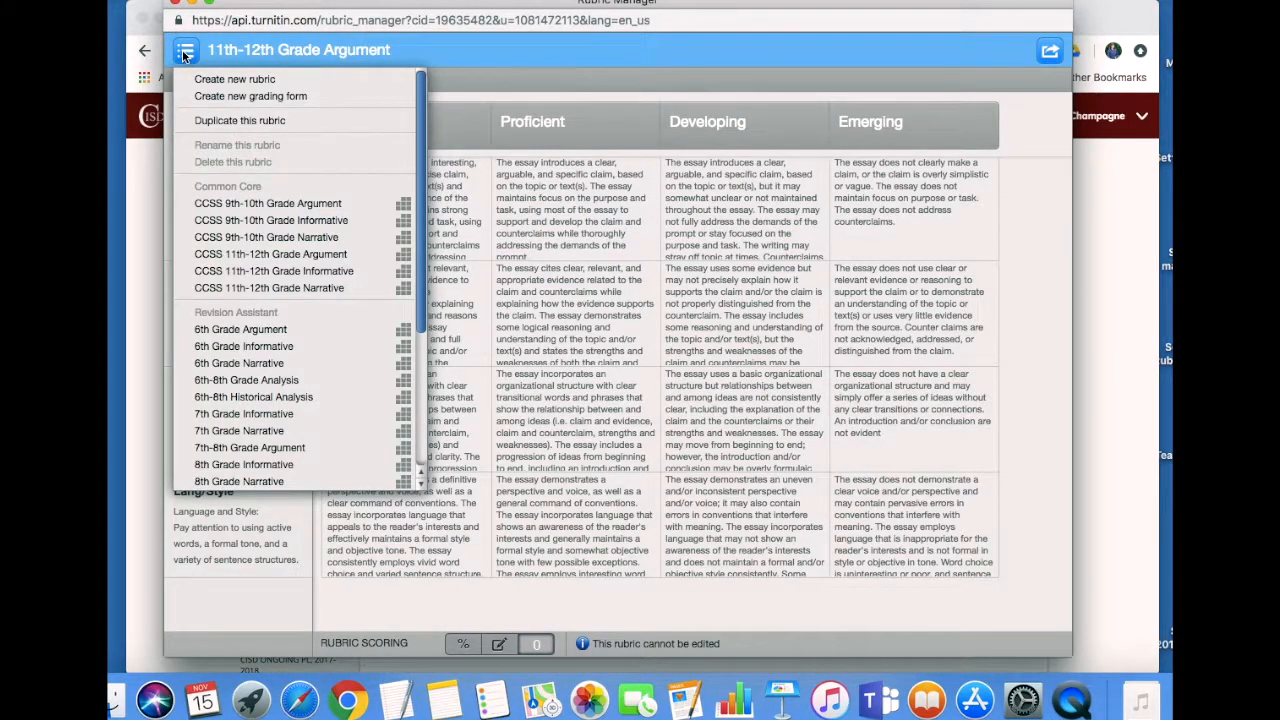
{"action": "mouse_move", "coordinate": [234, 79]}
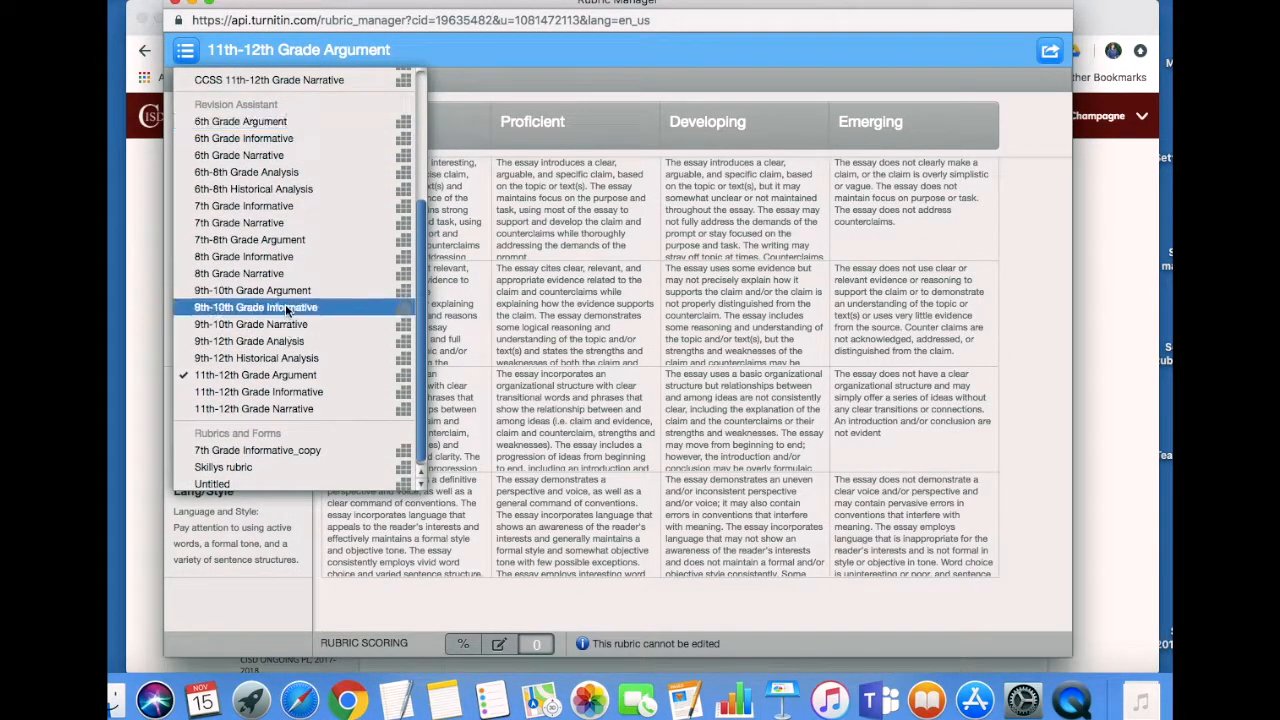
{"action": "mouse_move", "coordinate": [239, 273]}
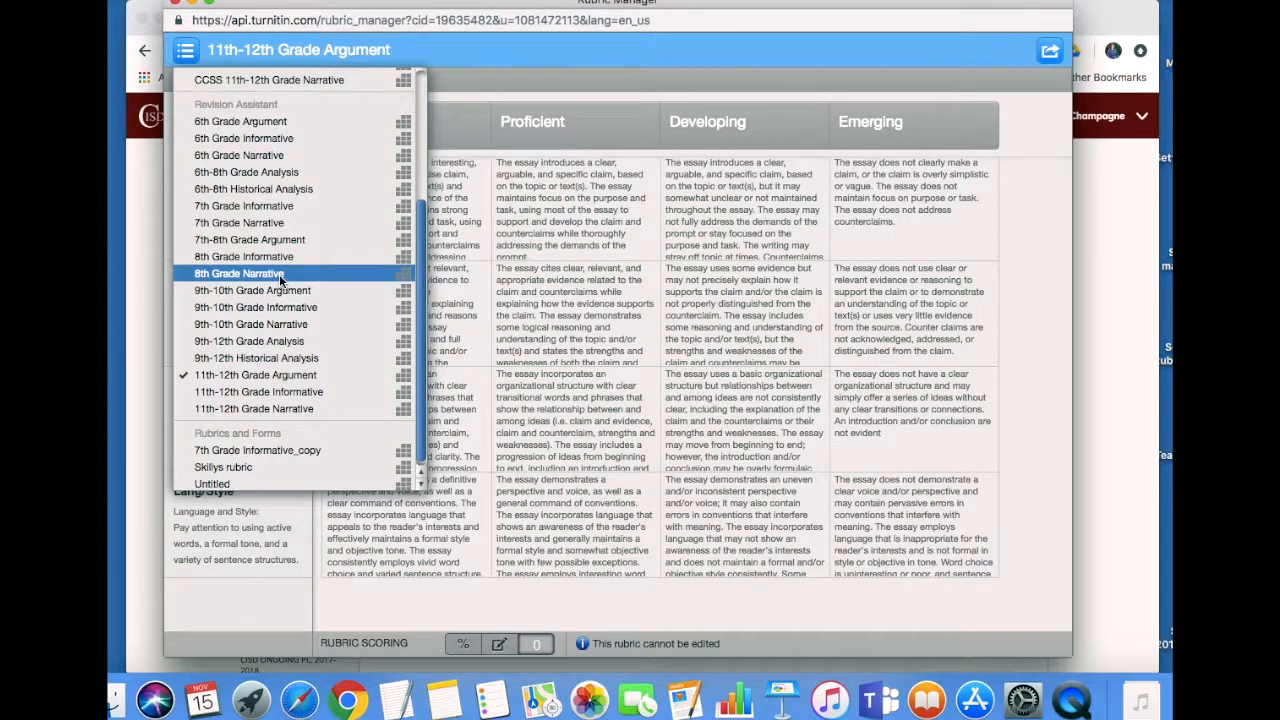
{"action": "left_click", "coordinate": [238, 273]}
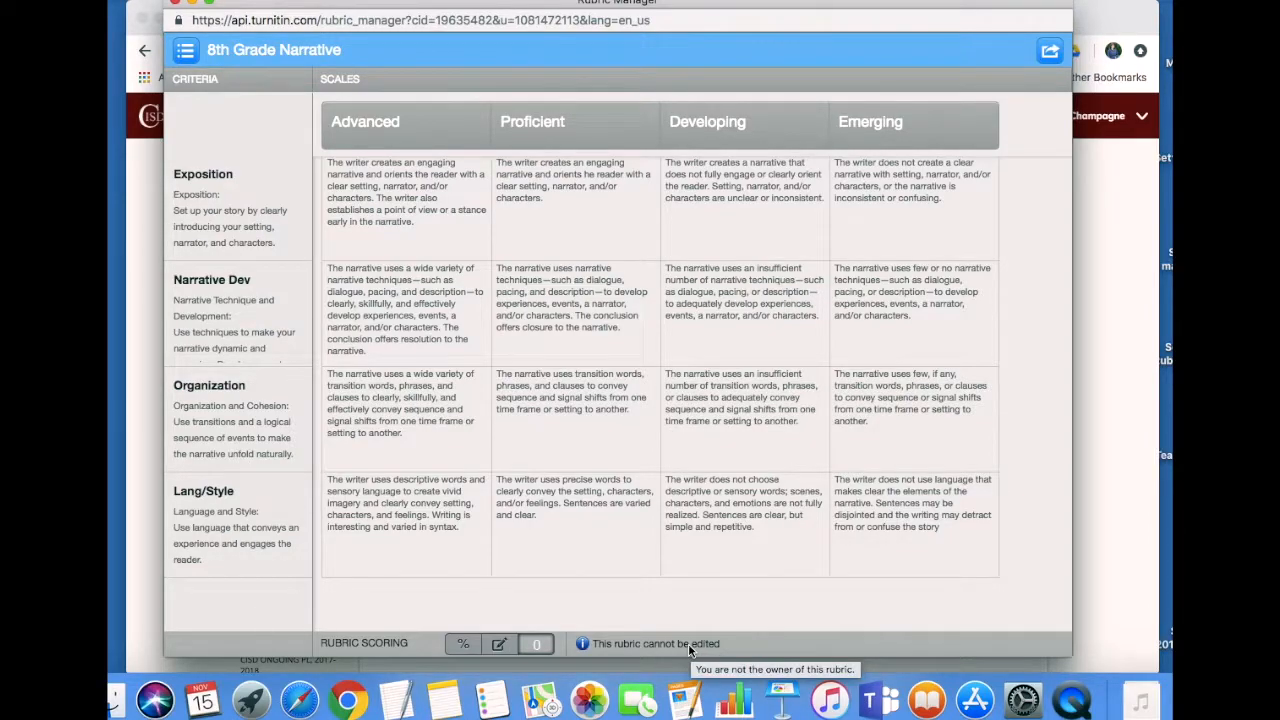
- Duplicate the 8th Grade Narrative rubric as '8th Grade Narrative_copy'
{"action": "left_click", "coordinate": [183, 50]}
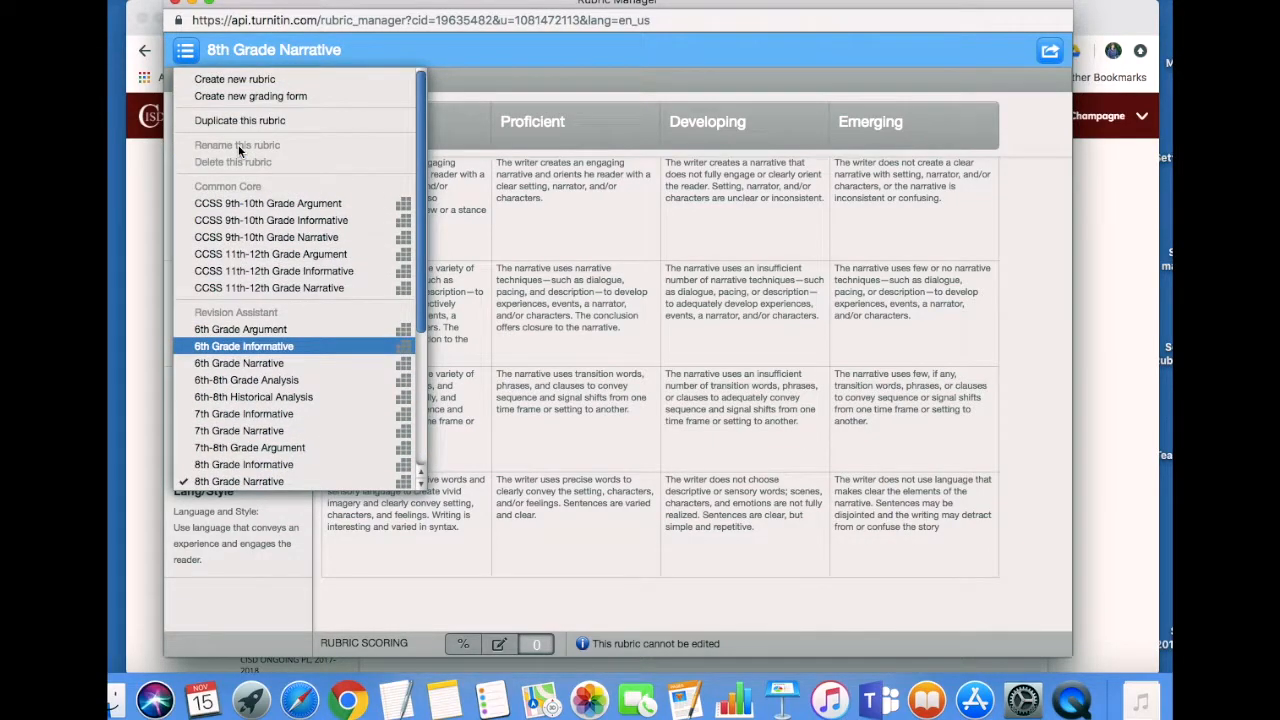
{"action": "mouse_move", "coordinate": [248, 120]}
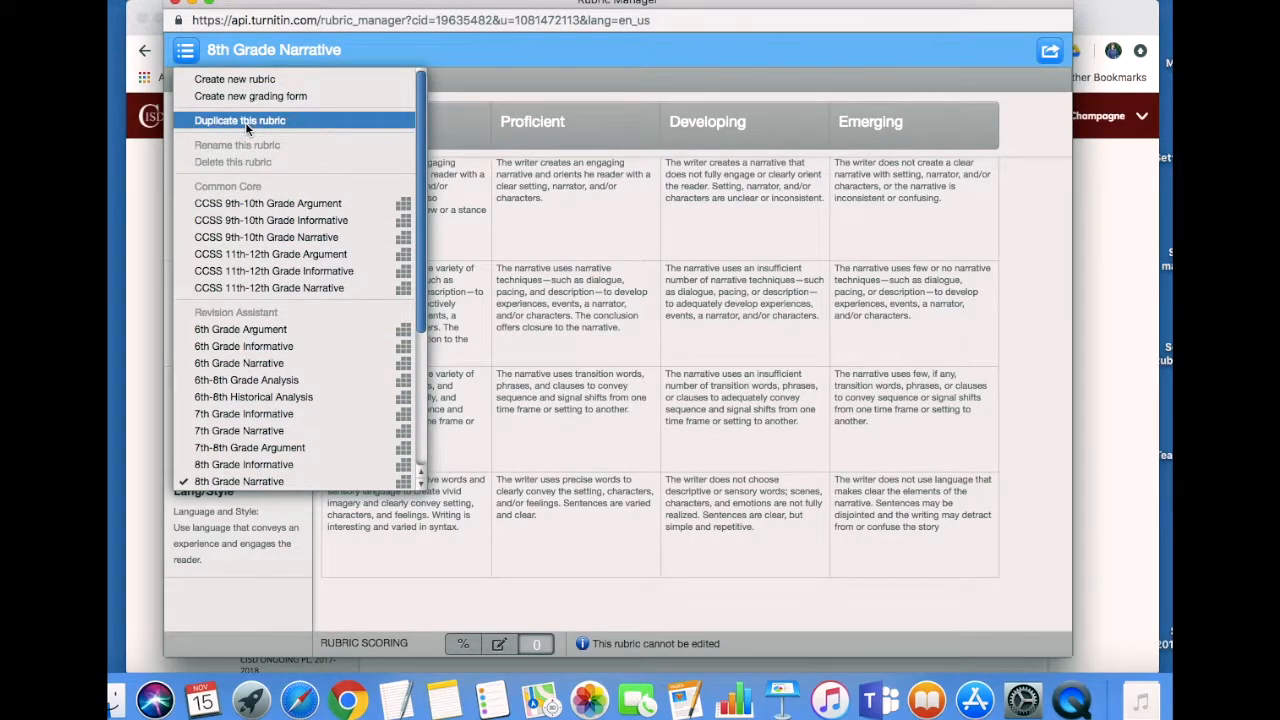
{"action": "left_click", "coordinate": [239, 120]}
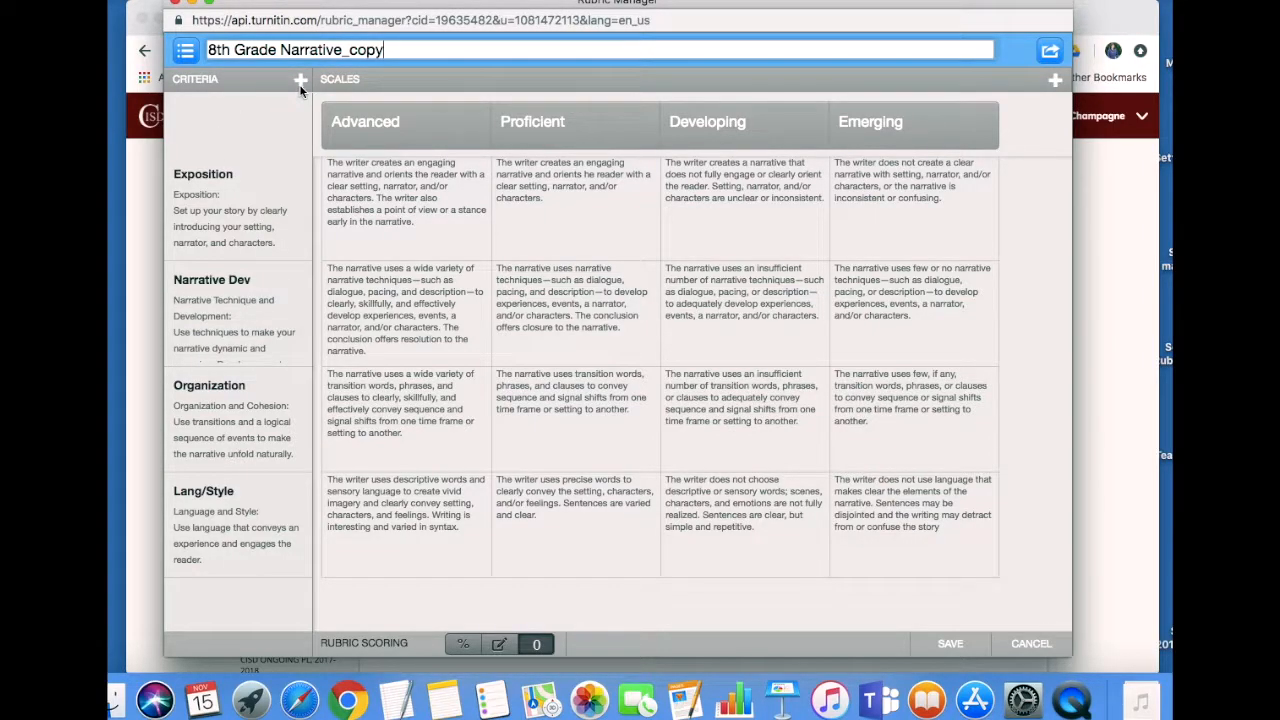
- Switch the copy to percentage scoring, with 0.00 scale values and 0% criterion weights
{"action": "left_click", "coordinate": [230, 220]}
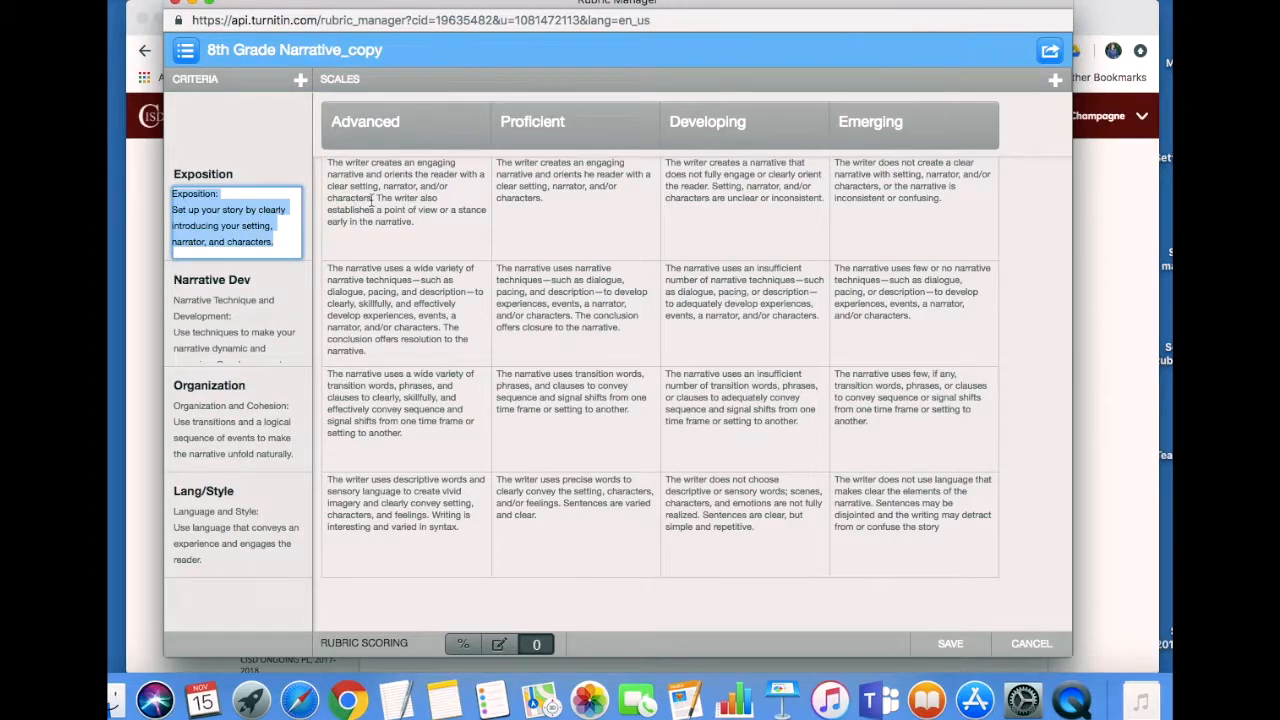
{"action": "left_click", "coordinate": [743, 185]}
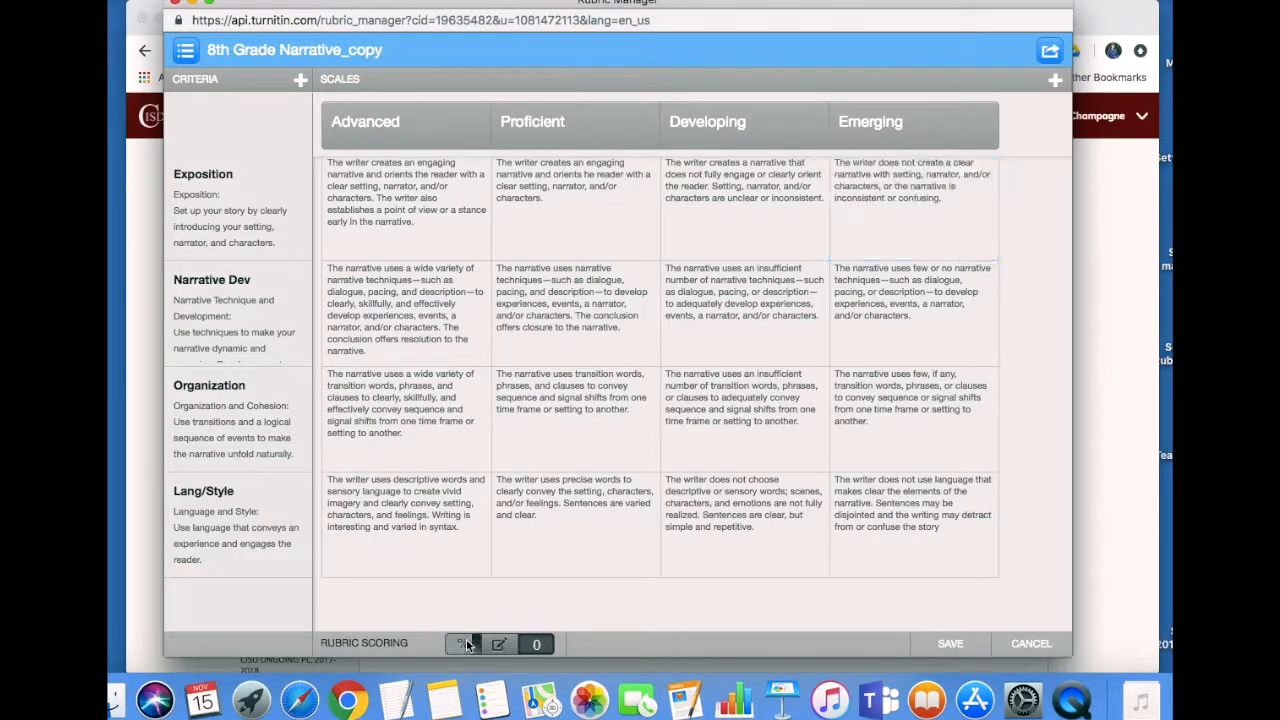
{"action": "left_click", "coordinate": [463, 643]}
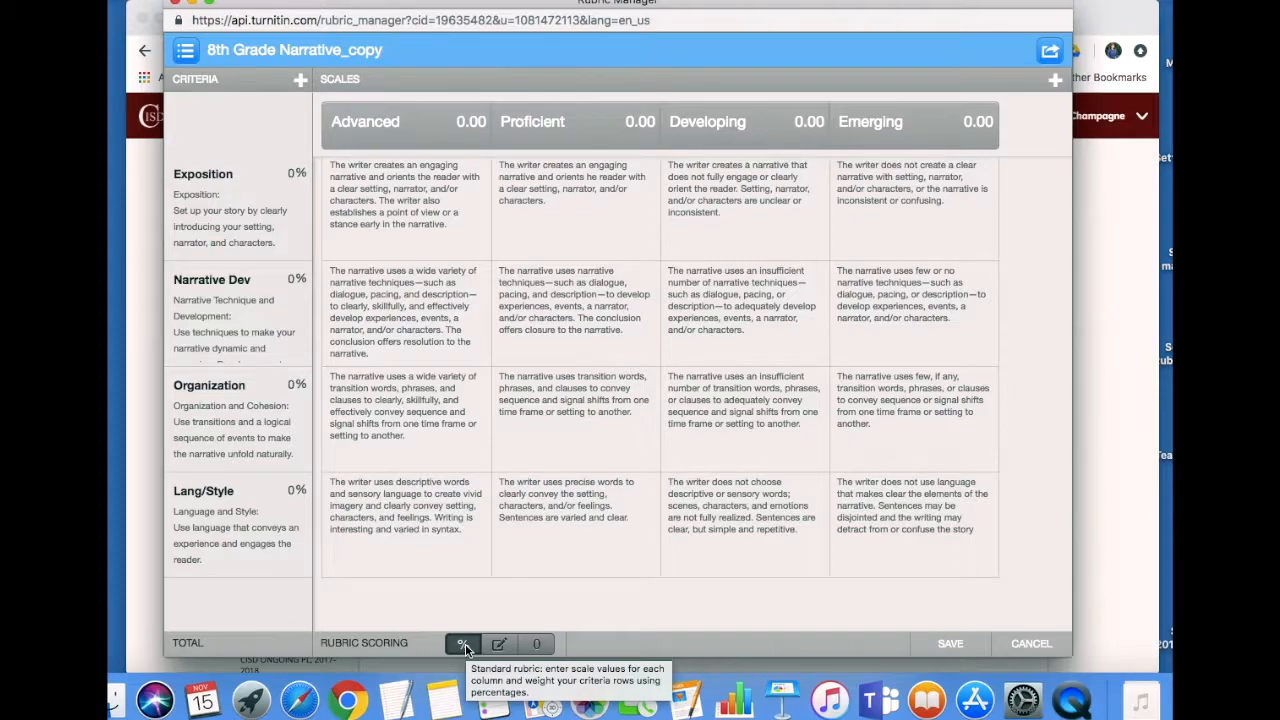
{"action": "left_click", "coordinate": [625, 122]}
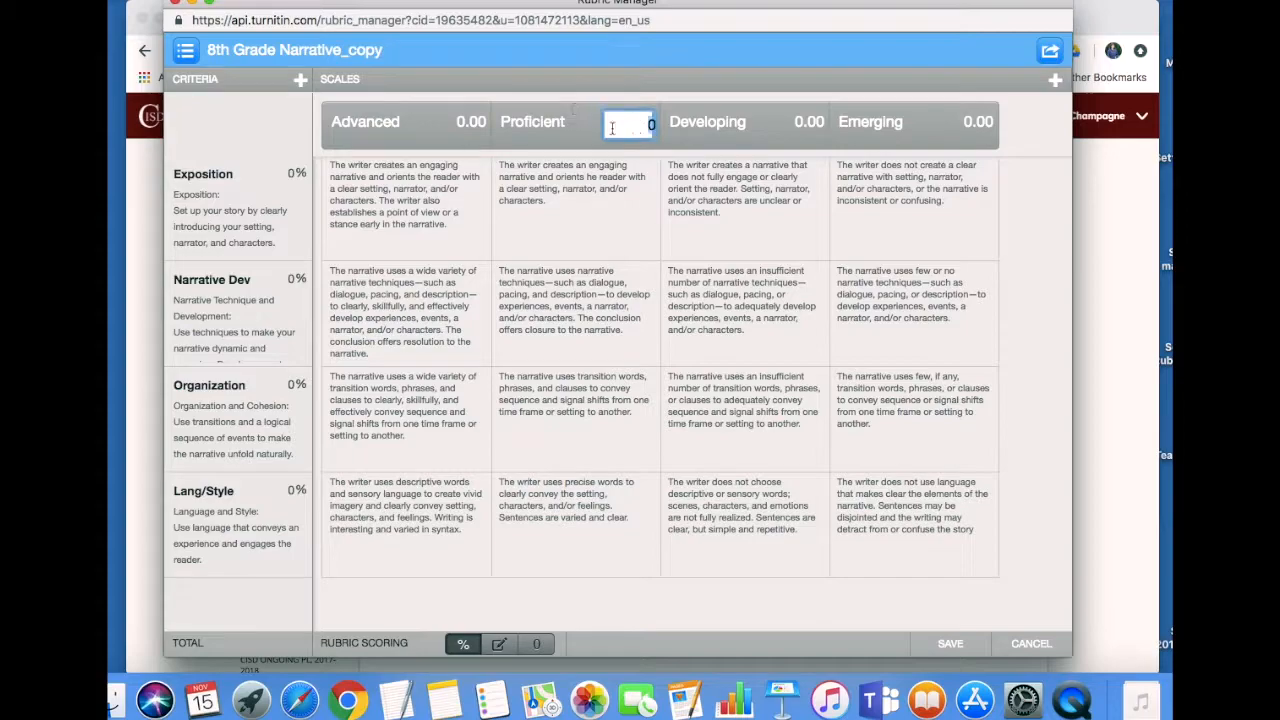
{"action": "left_click", "coordinate": [284, 173]}
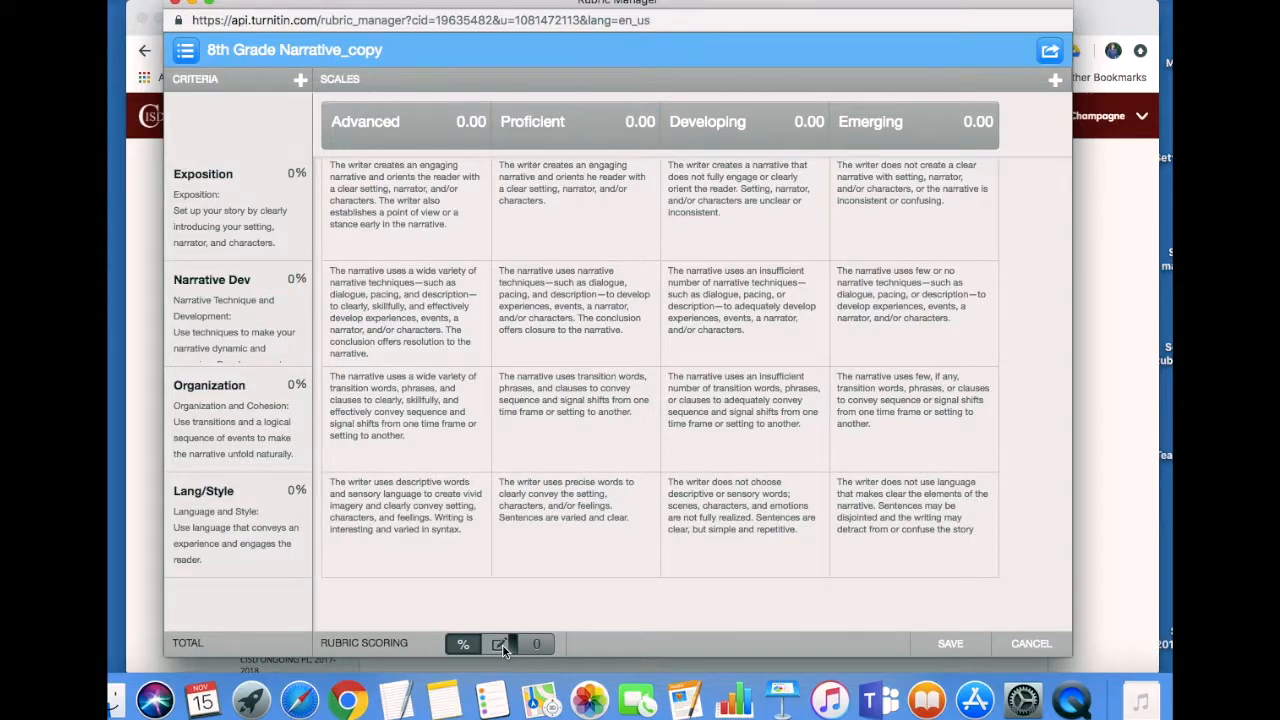
- Apply custom scoring so every grid cell shows its own 0.00 point value
{"action": "left_click", "coordinate": [497, 643]}
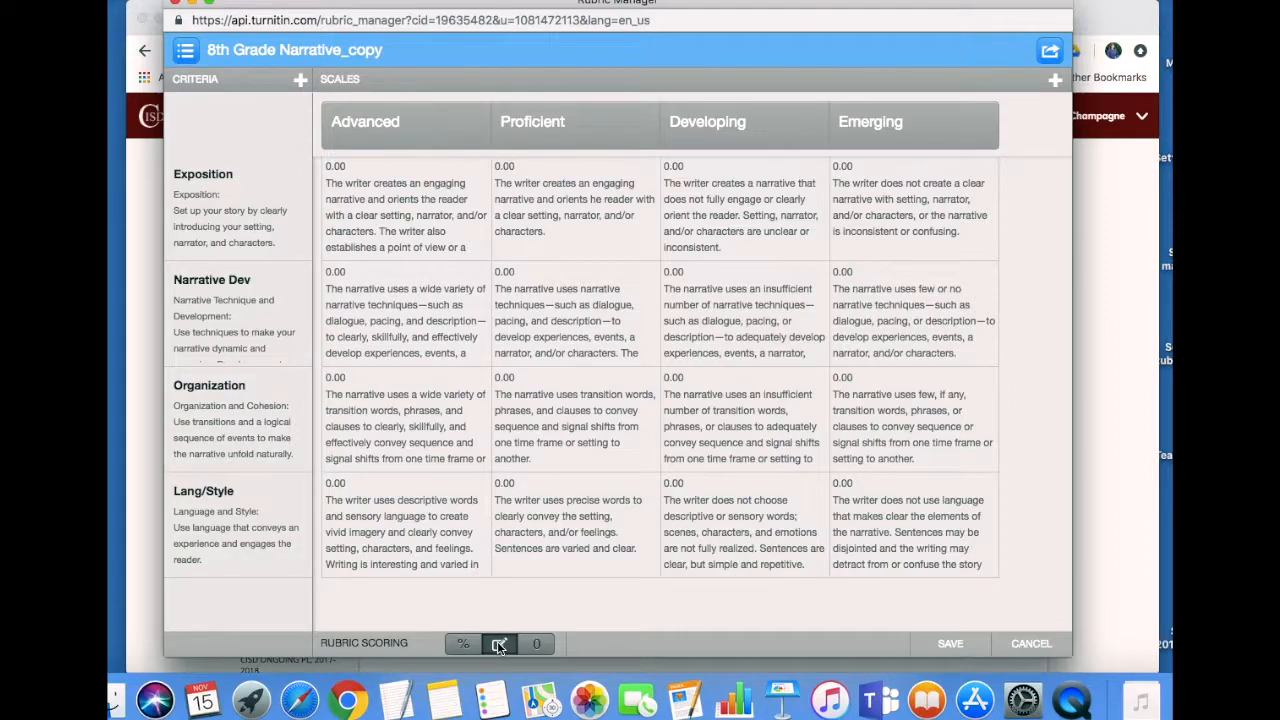
{"action": "mouse_move", "coordinate": [499, 644]}
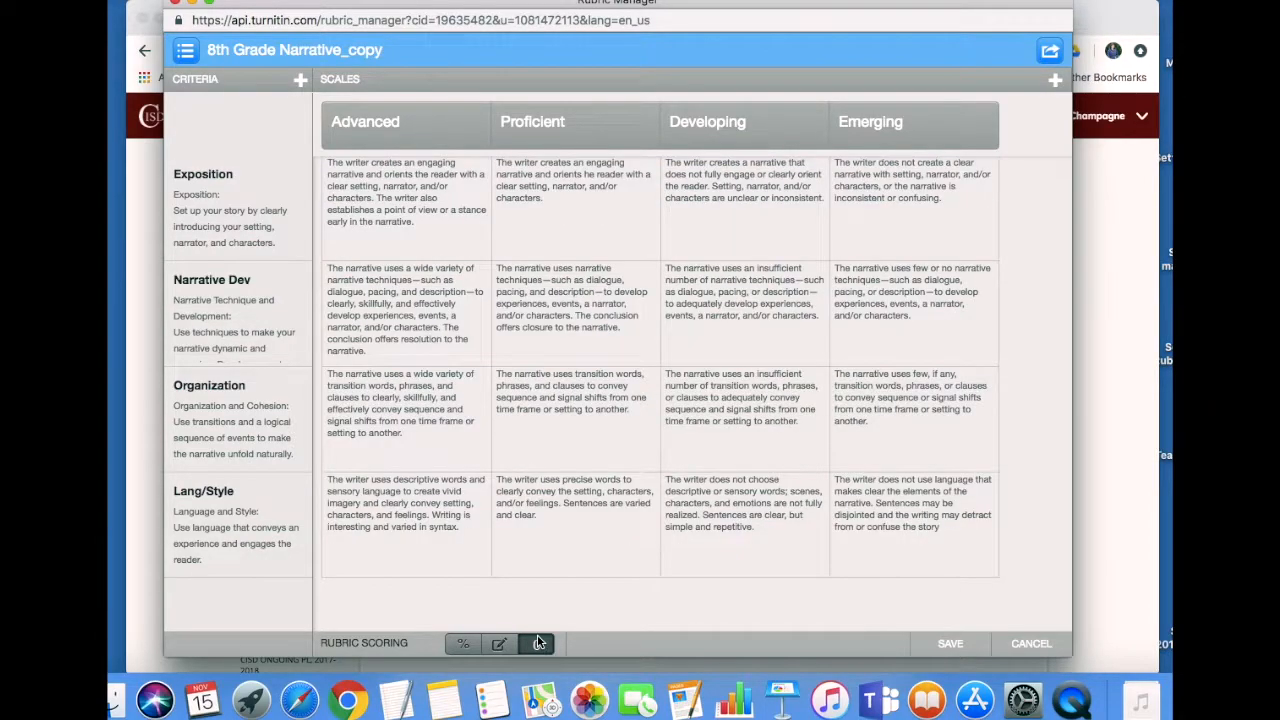
- Apply qualitative scoring, removing all point values and weights
{"action": "left_click", "coordinate": [536, 643]}
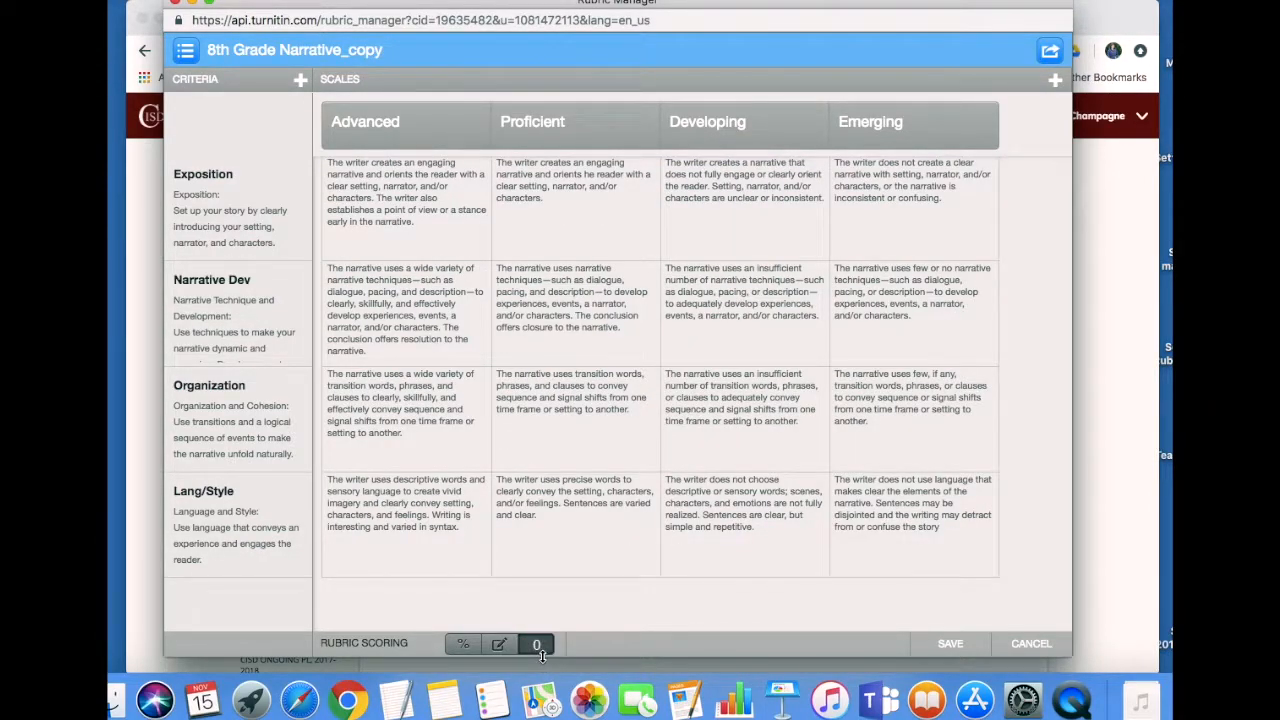
{"action": "mouse_move", "coordinate": [539, 644]}
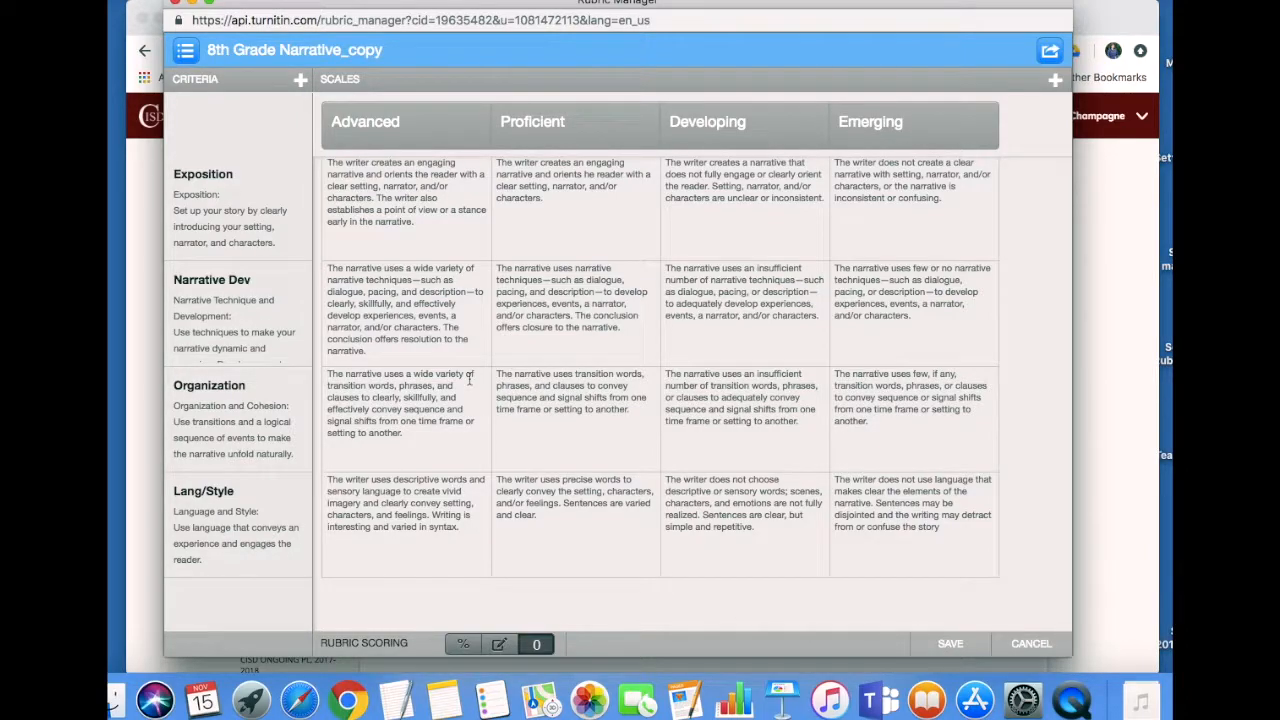
{"action": "mouse_move", "coordinate": [278, 67]}
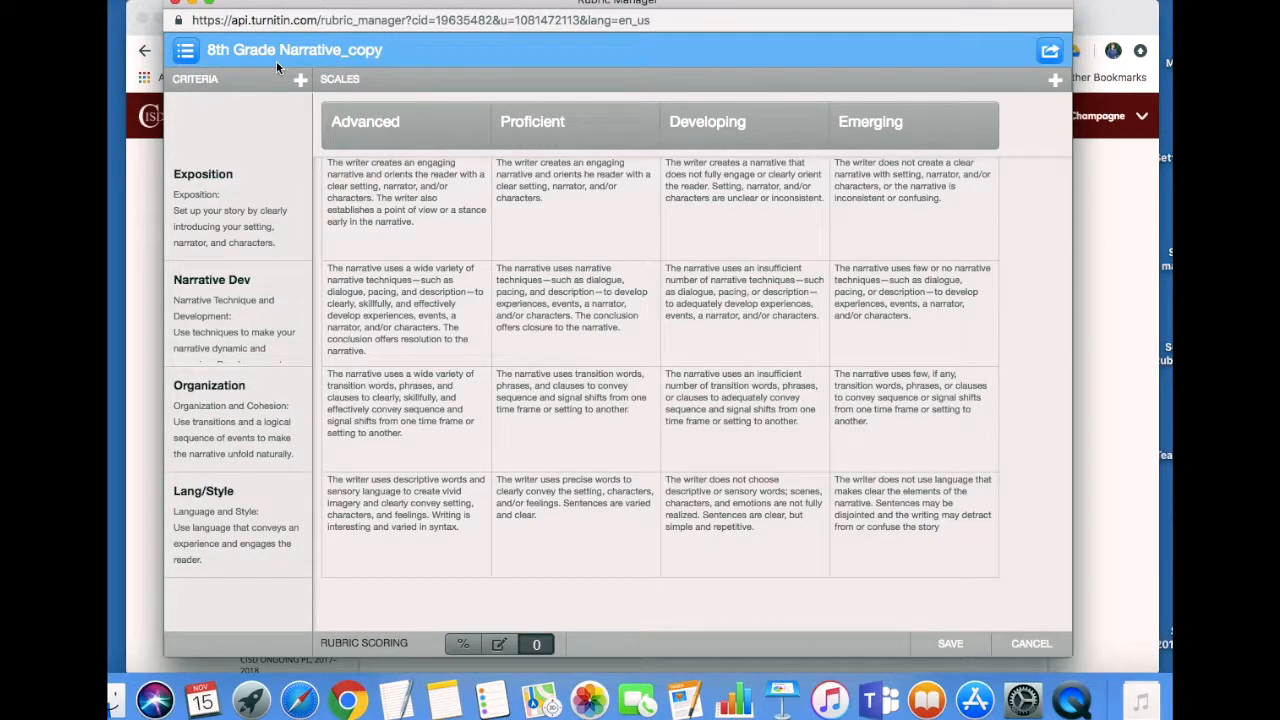
- Check that 8th Grade Narrative_copy is in the saved rubrics, then show Import/Export options
{"action": "left_click", "coordinate": [185, 50]}
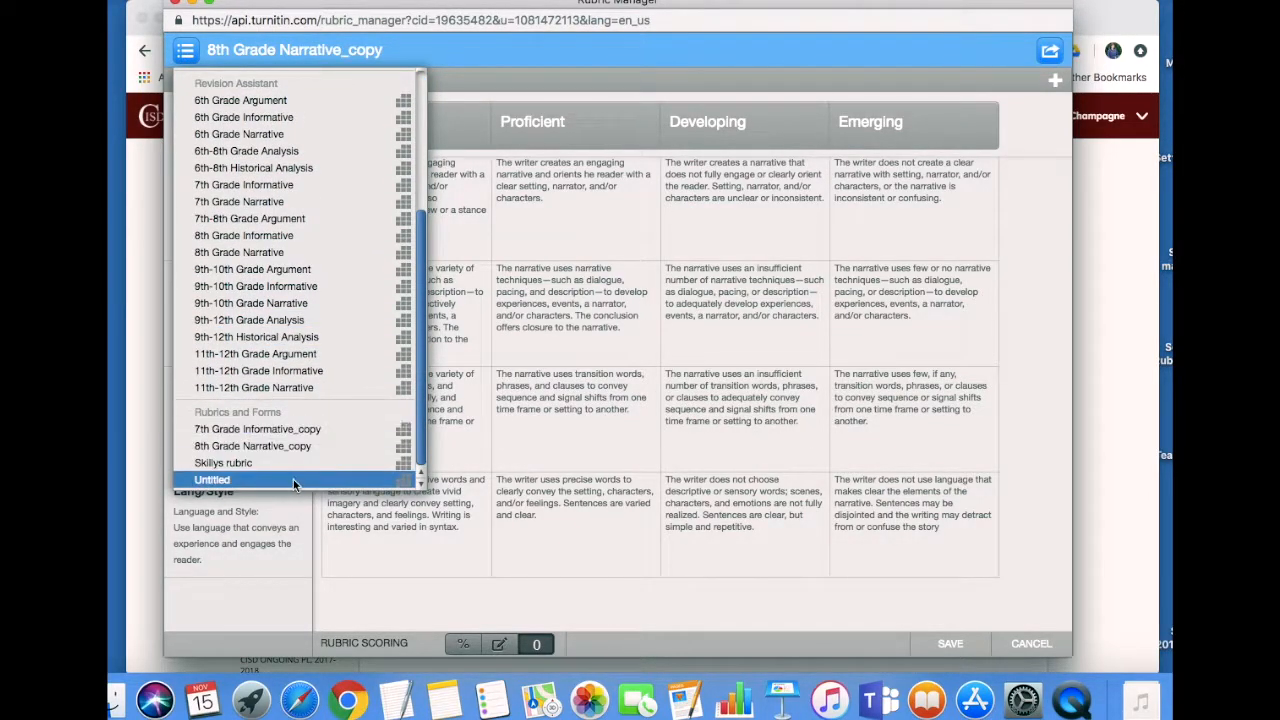
{"action": "mouse_move", "coordinate": [297, 463]}
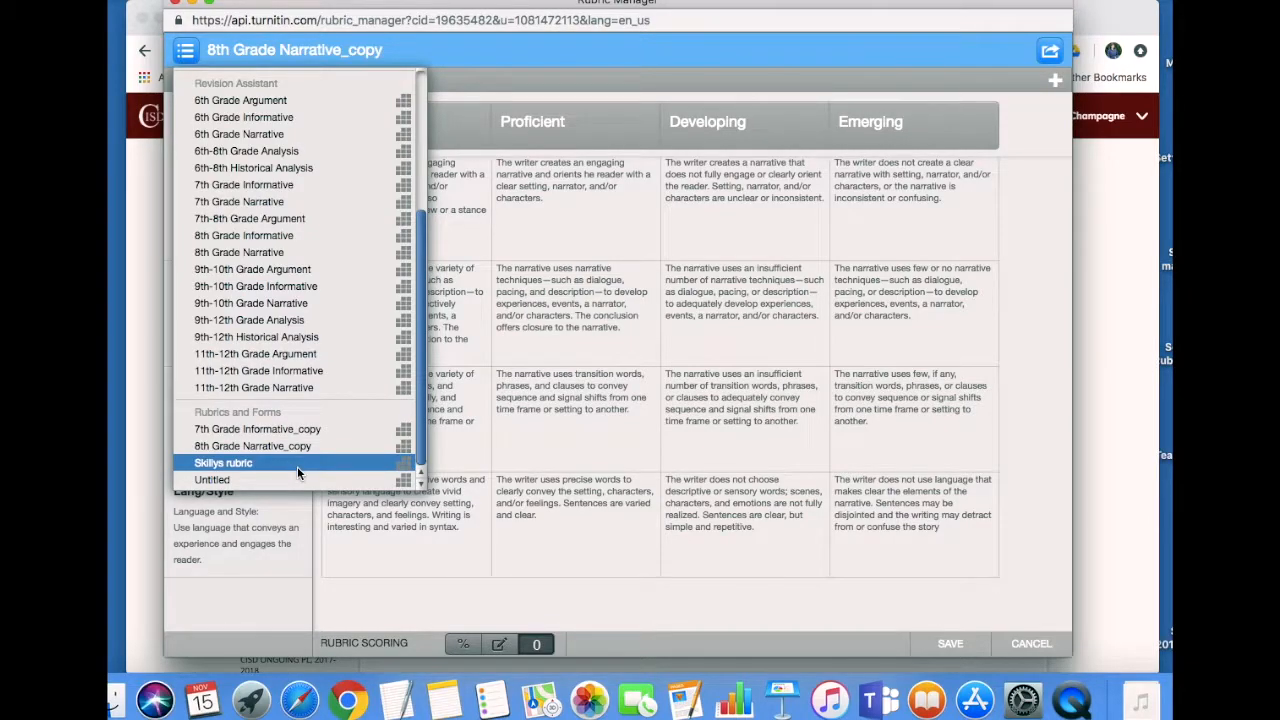
{"action": "mouse_move", "coordinate": [1015, 200]}
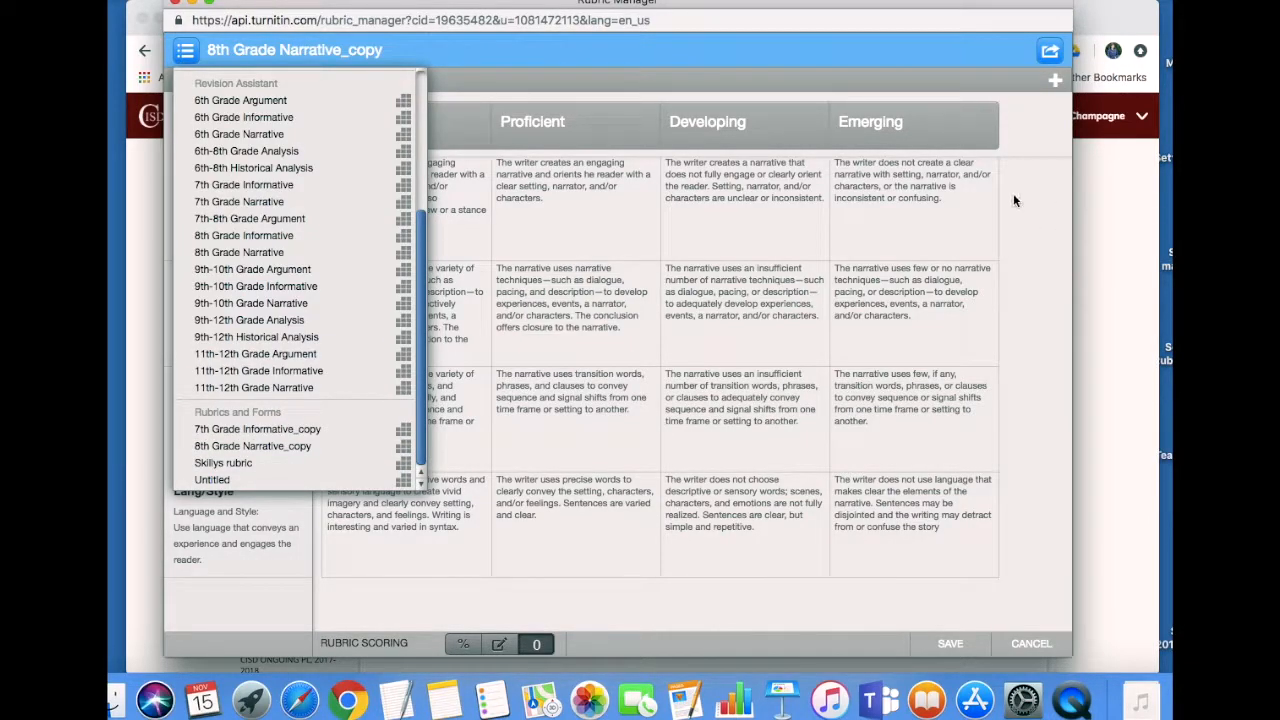
{"action": "left_click", "coordinate": [1051, 52]}
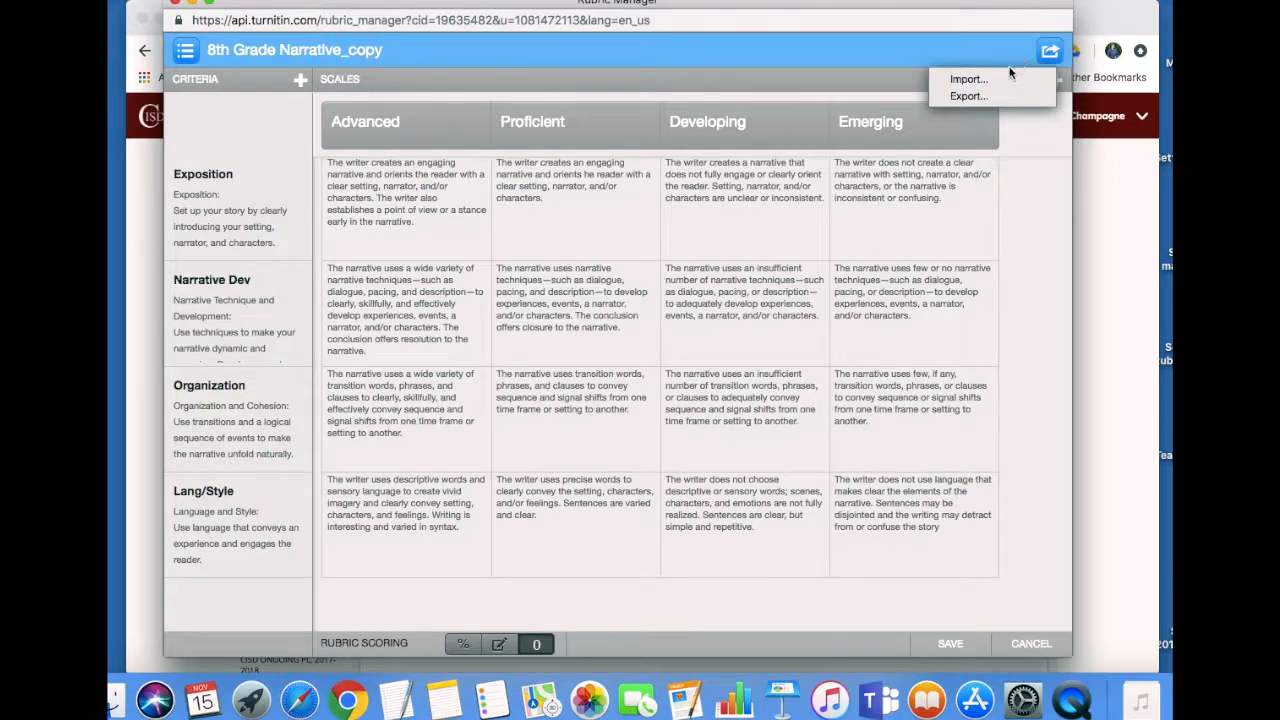
{"action": "mouse_move", "coordinate": [968, 96]}
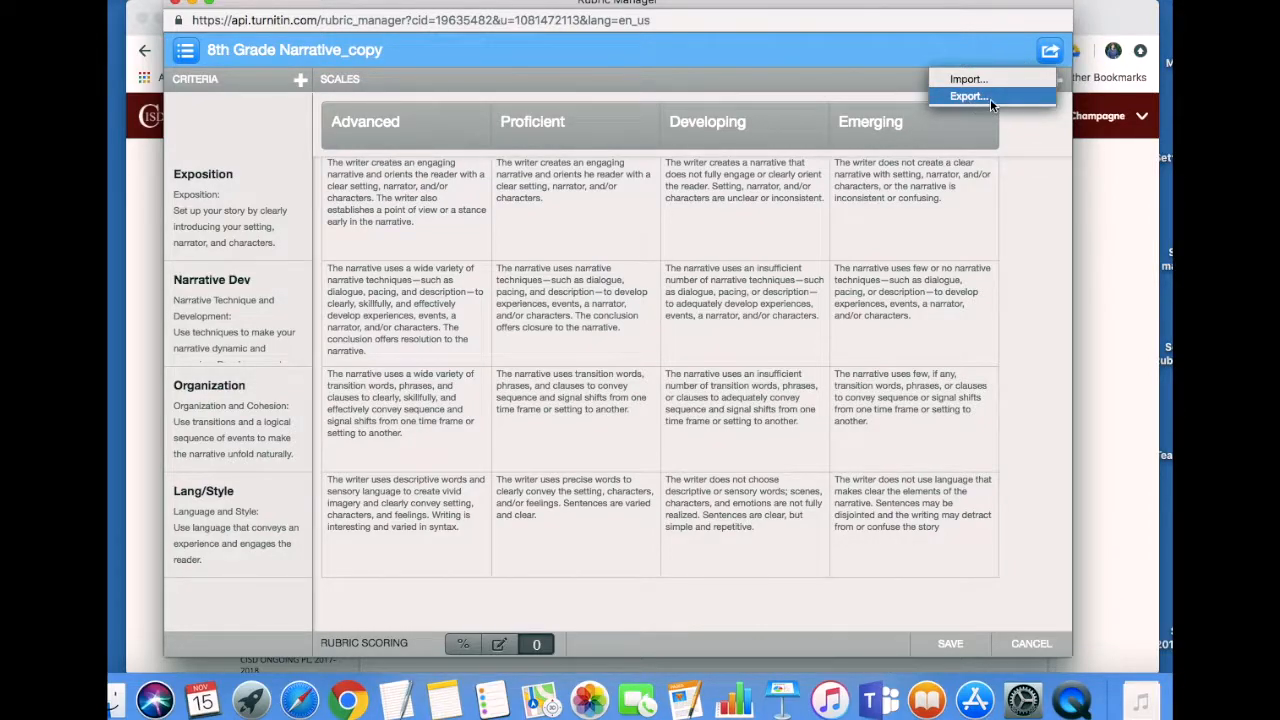